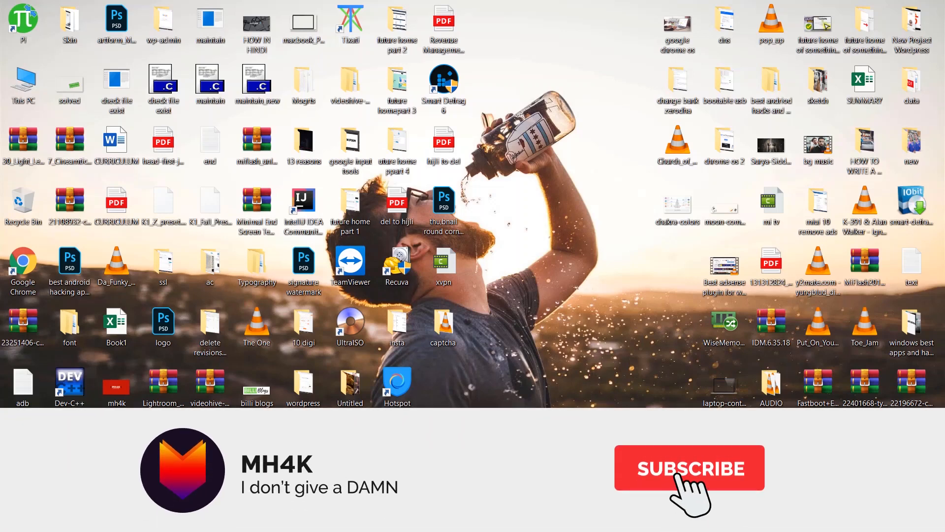
Open Task Manager from the taskbar to list running processes
left_click(689, 467)
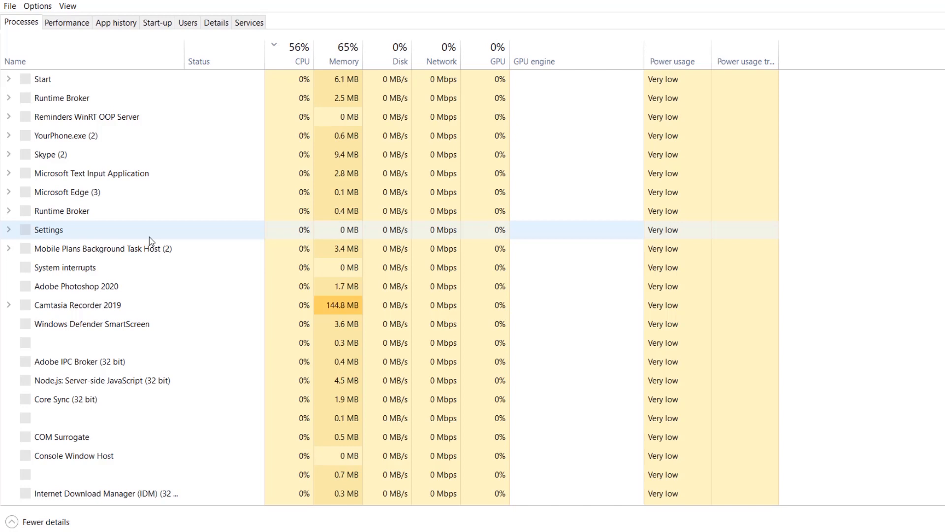
left_click(88, 116)
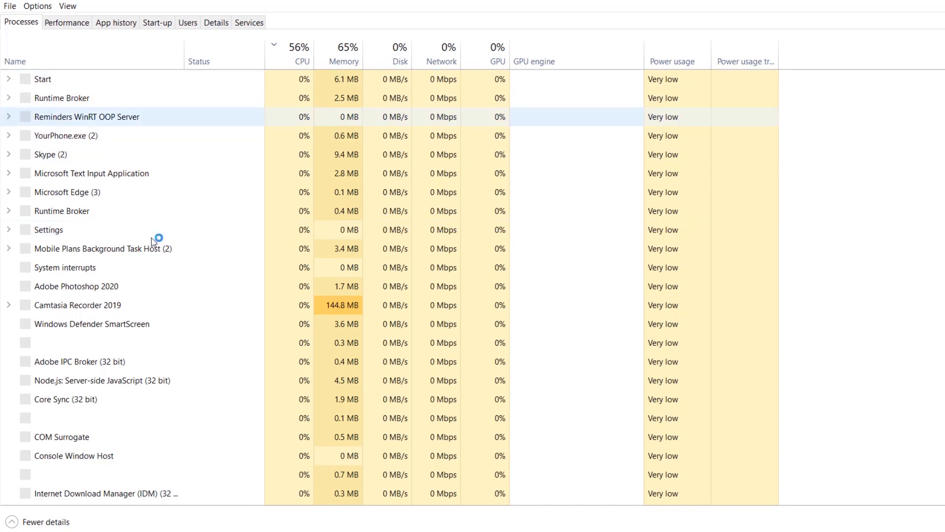
scroll("down", 3)
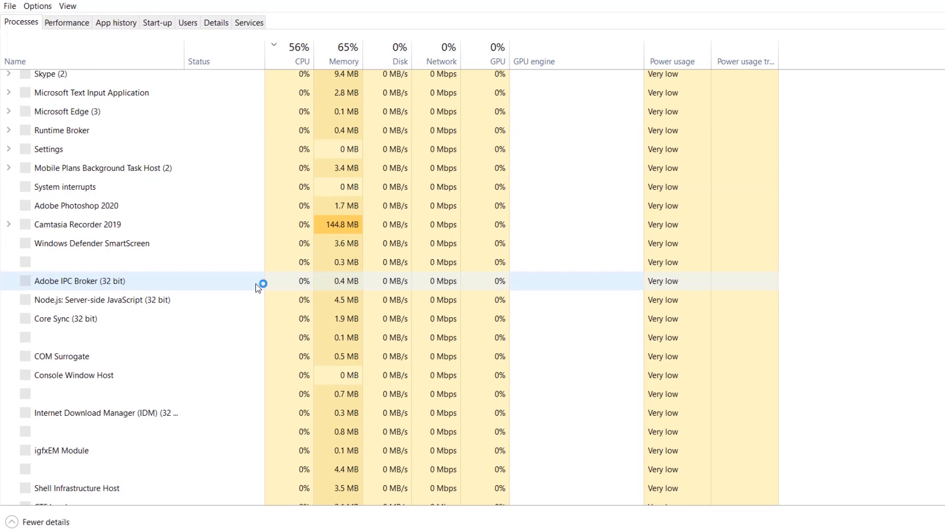
scroll("down", 3)
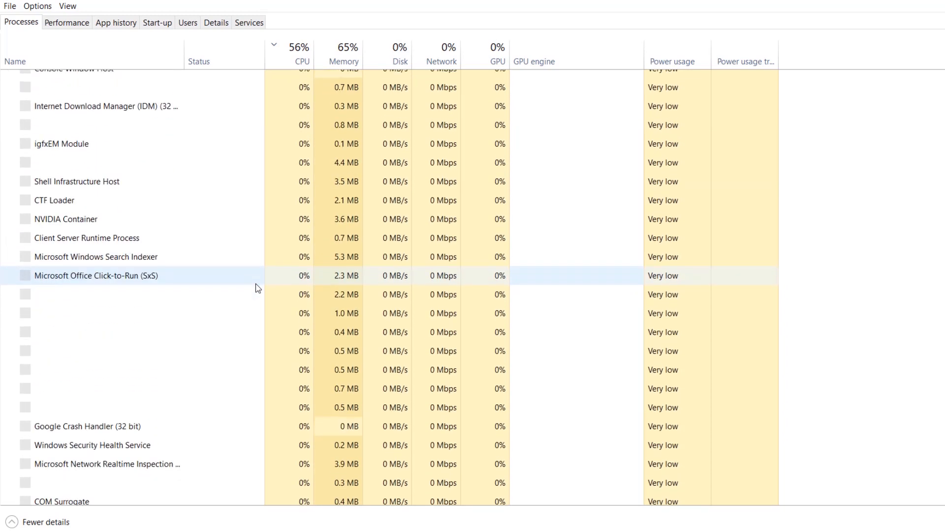
scroll("down", 3)
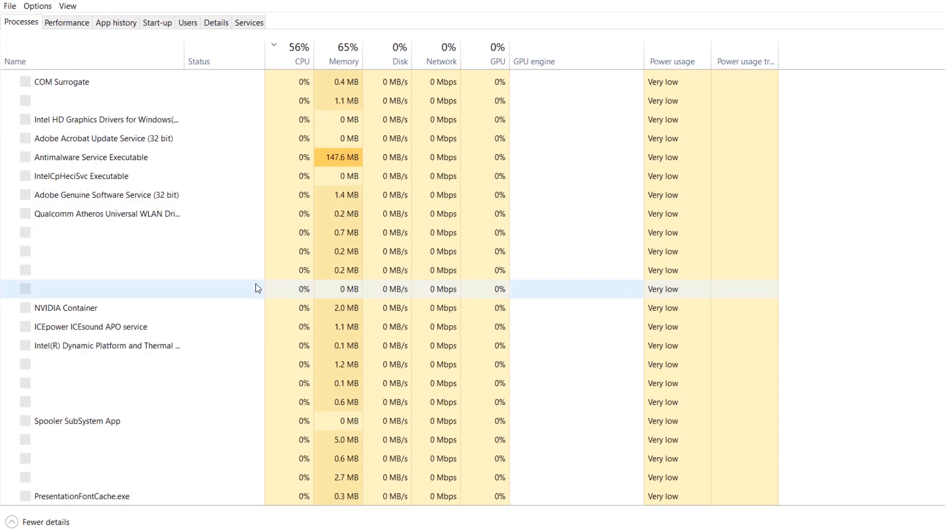
scroll("down", 3)
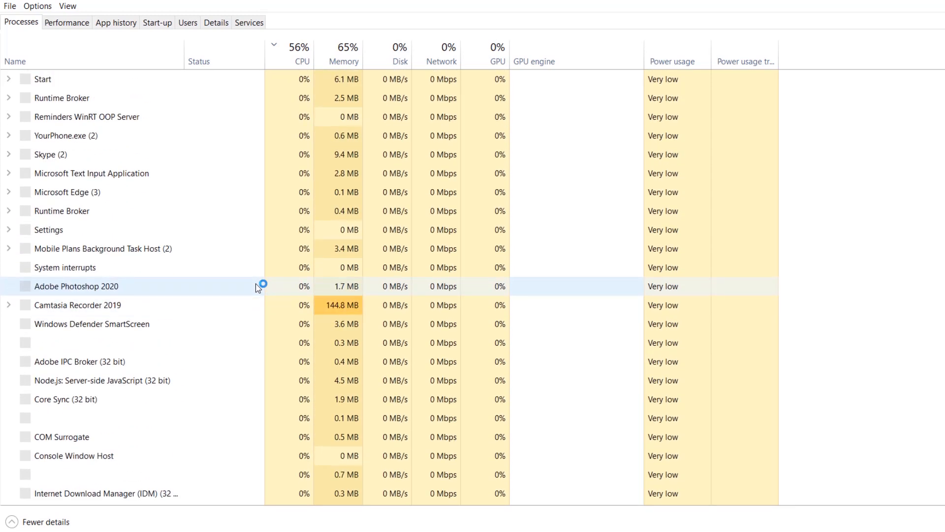
Go to details for Adobe Photoshop 2020, showing its Not responding entry
left_click(77, 285)
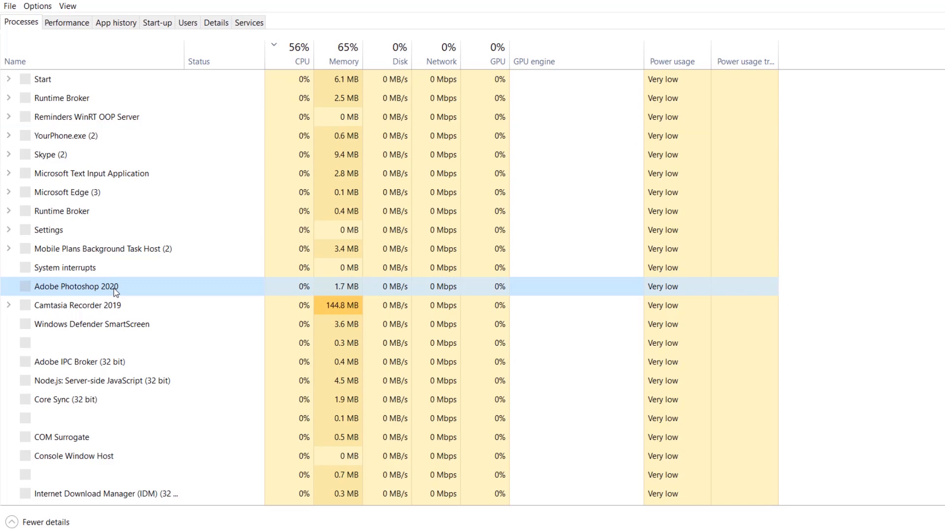
right_click(78, 285)
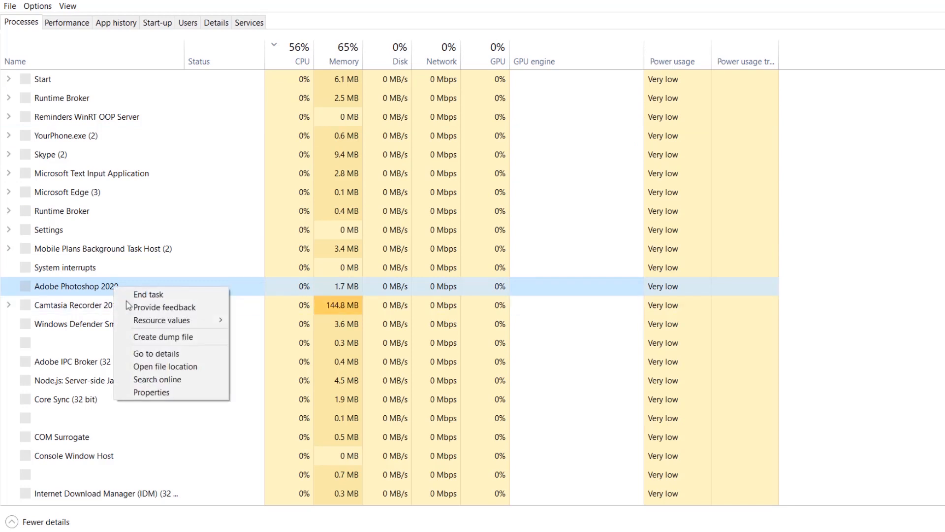
left_click(172, 354)
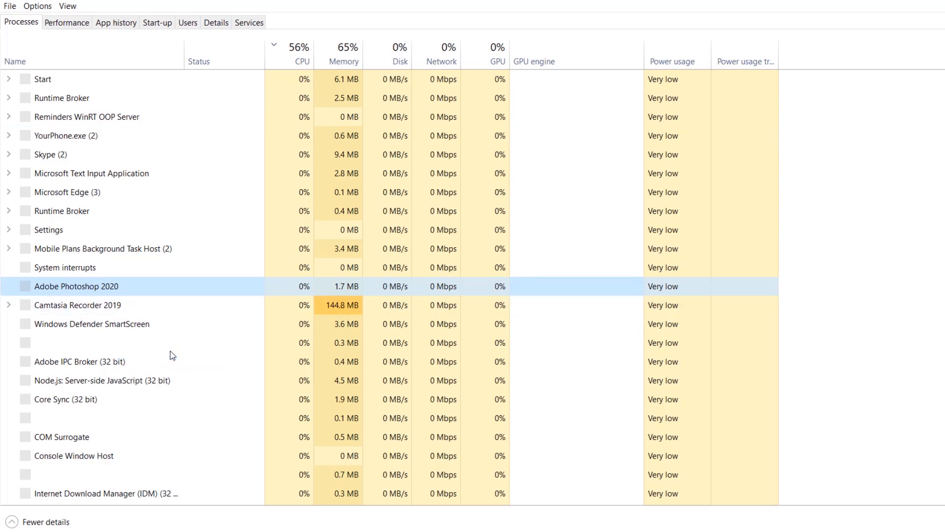
left_click(216, 22)
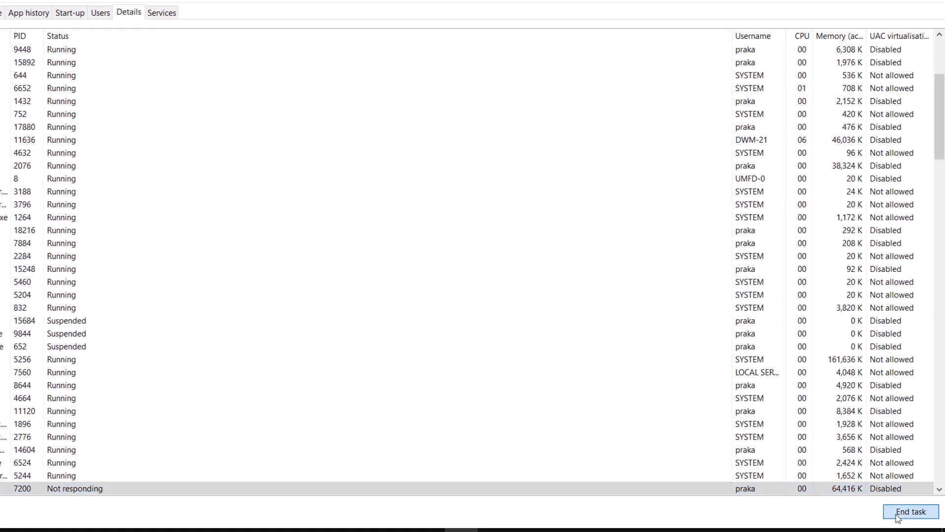
End the Not responding Photoshop.exe process and confirm End process
left_click(911, 511)
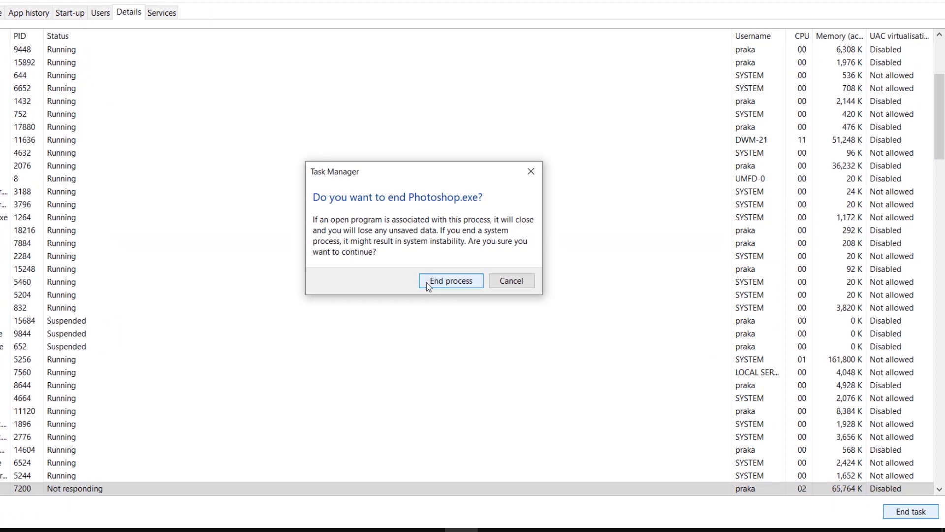
left_click(450, 280)
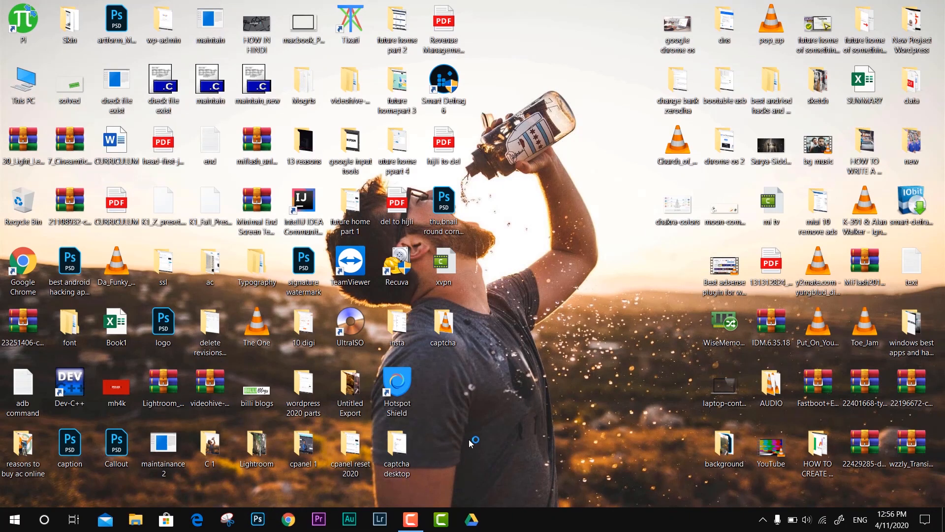
Relaunch Adobe Photoshop 2020 from its taskbar icon
left_click(257, 519)
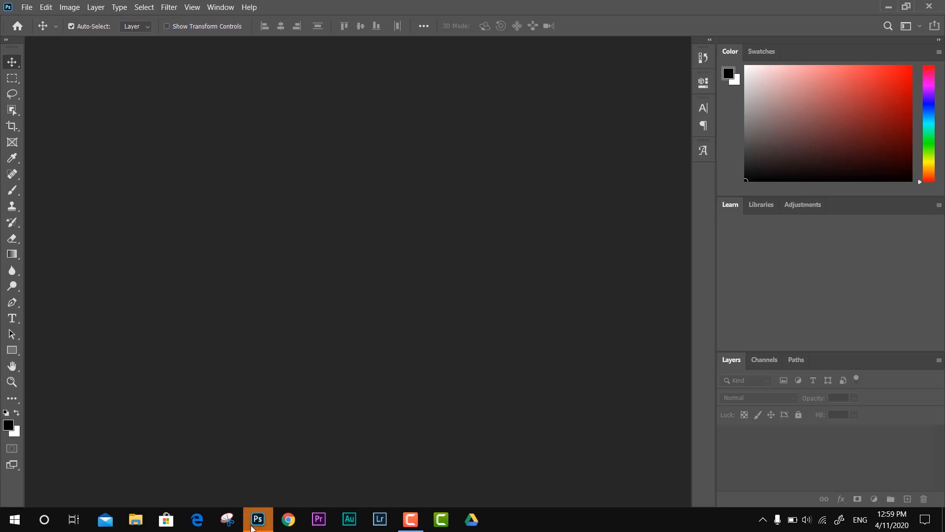
mouse_move(257, 518)
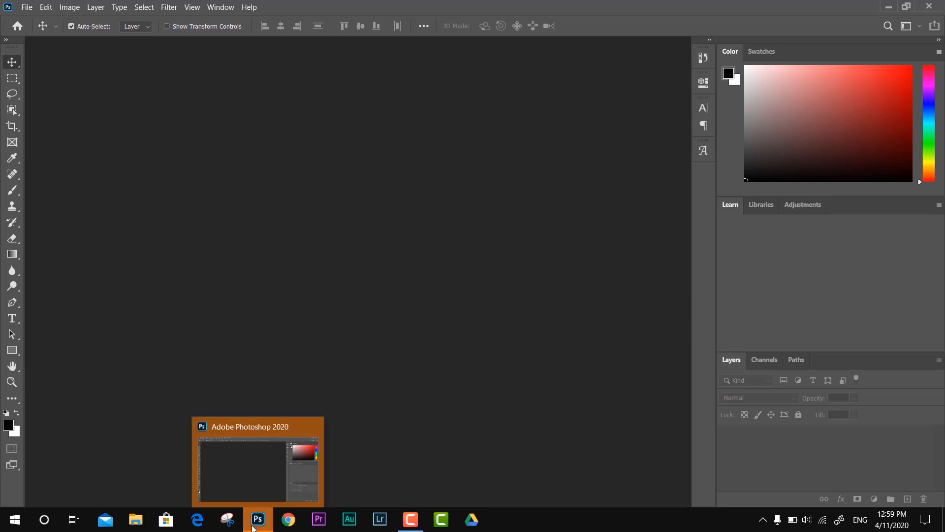
left_click(258, 518)
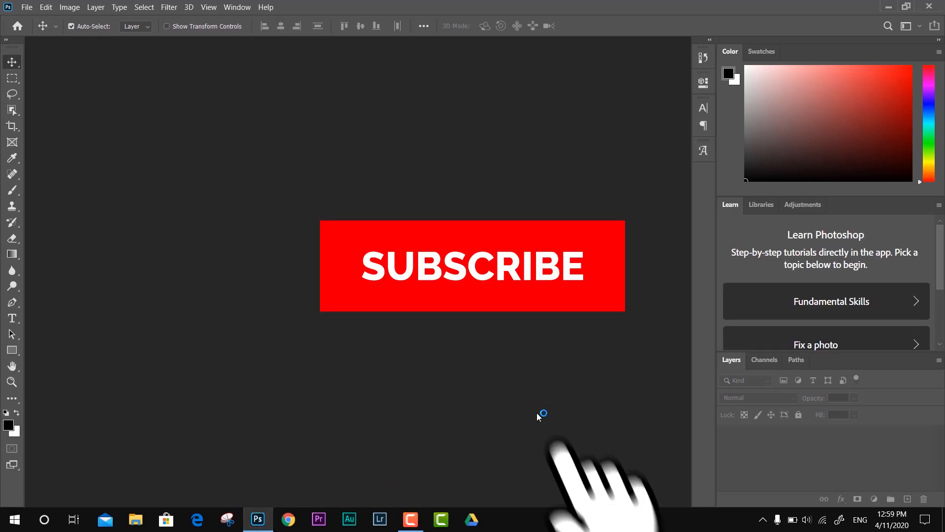
left_click(472, 266)
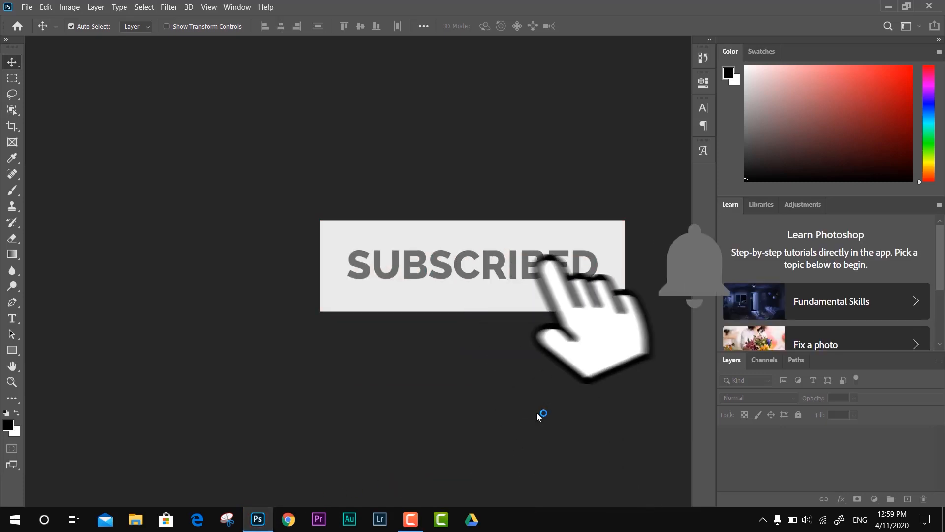